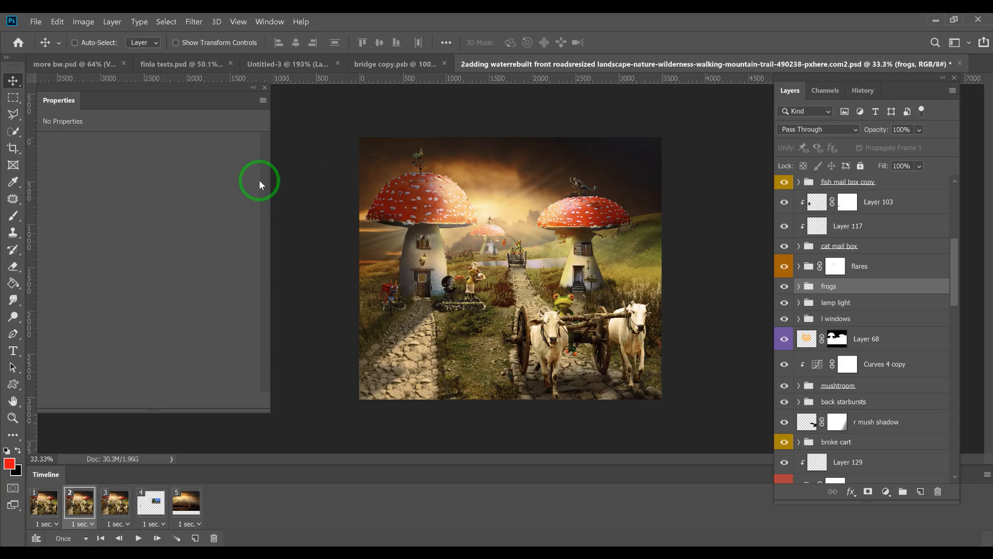
mouse_move(262, 173)
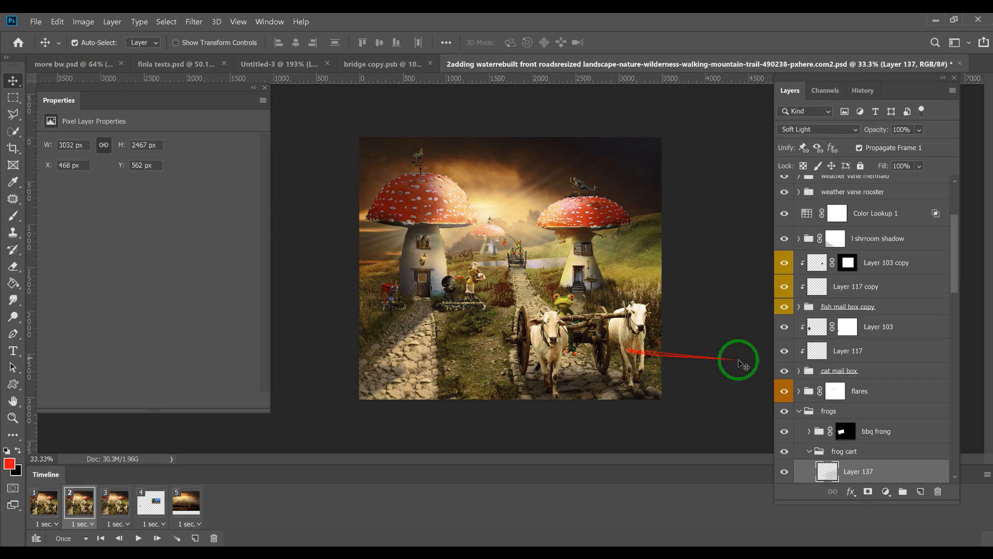
Check the frog cart group by toggling its visibility, then delete it from the frogs group
click(844, 450)
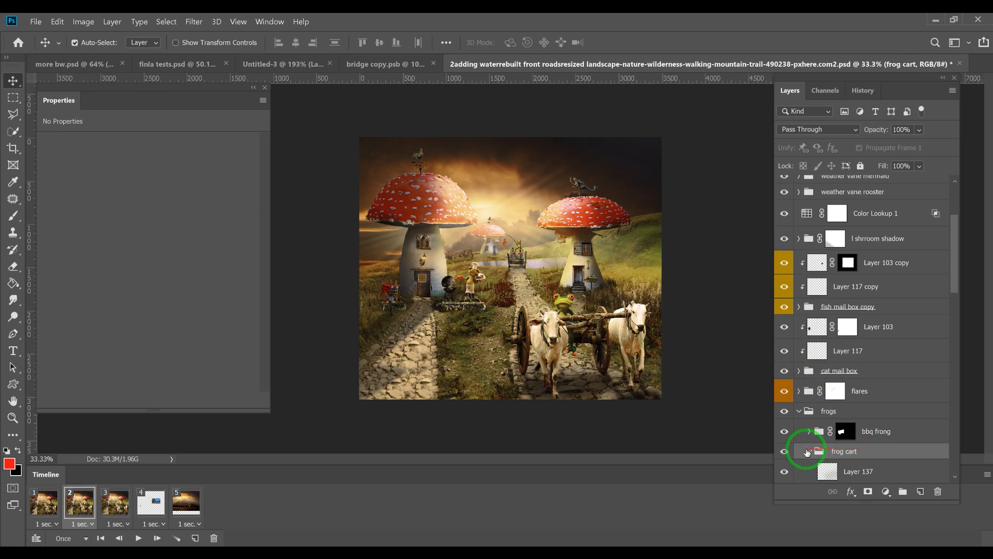
click(784, 450)
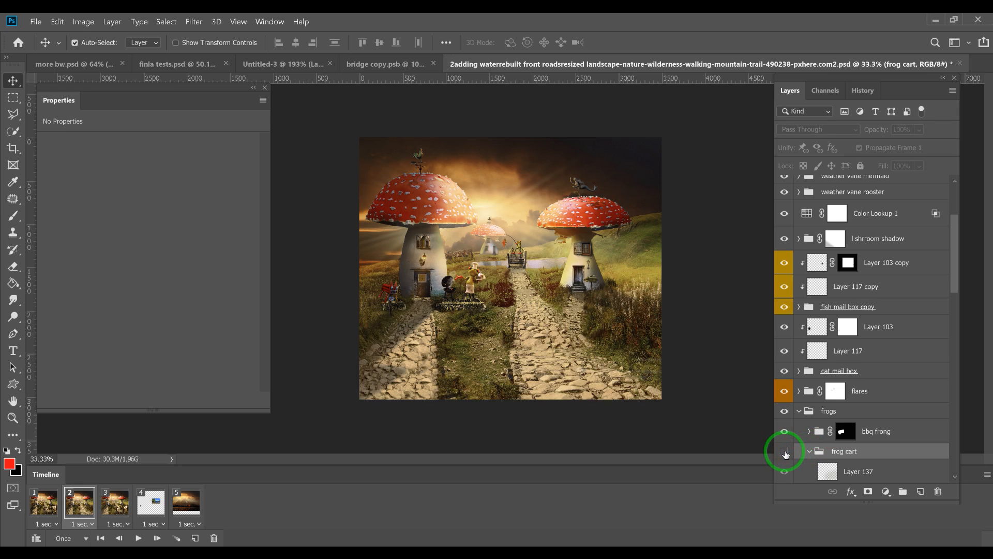
click(785, 454)
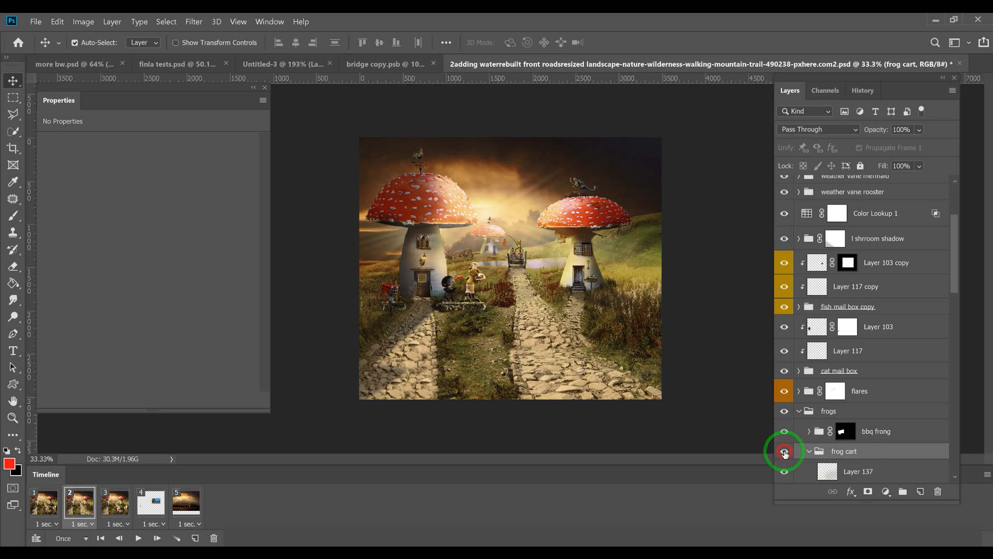
click(785, 450)
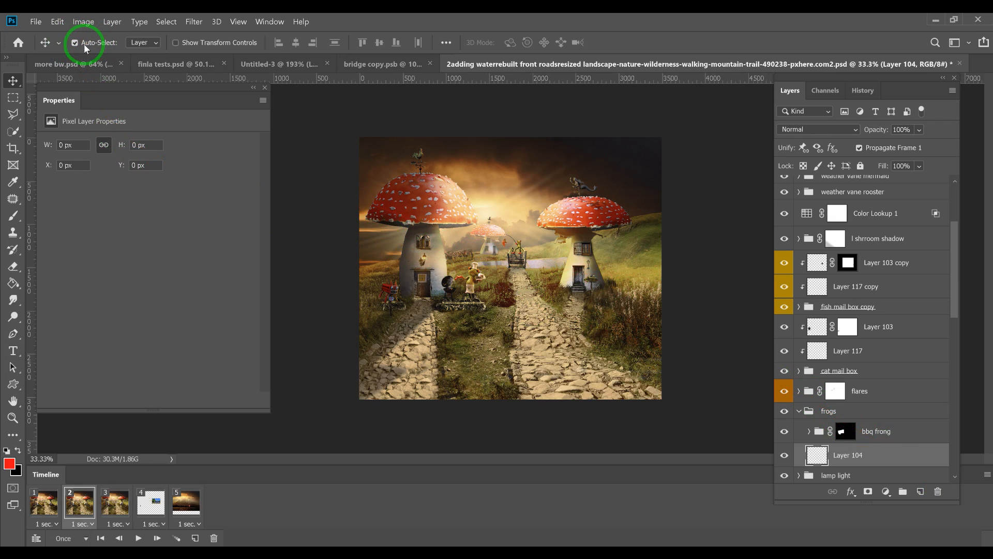
mouse_move(86, 47)
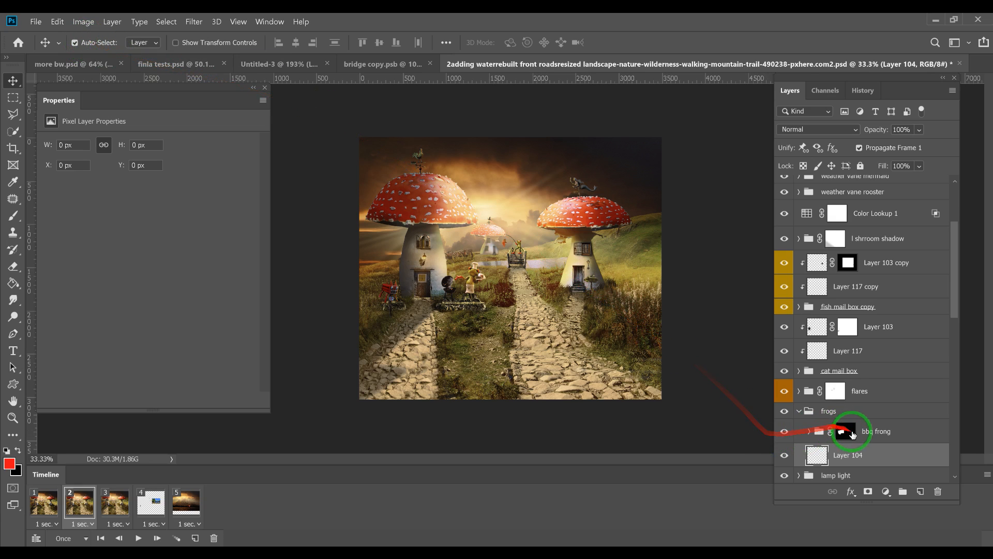
Pick the flare light layer via Auto-Select from the canvas and drag it upward in the image
click(854, 430)
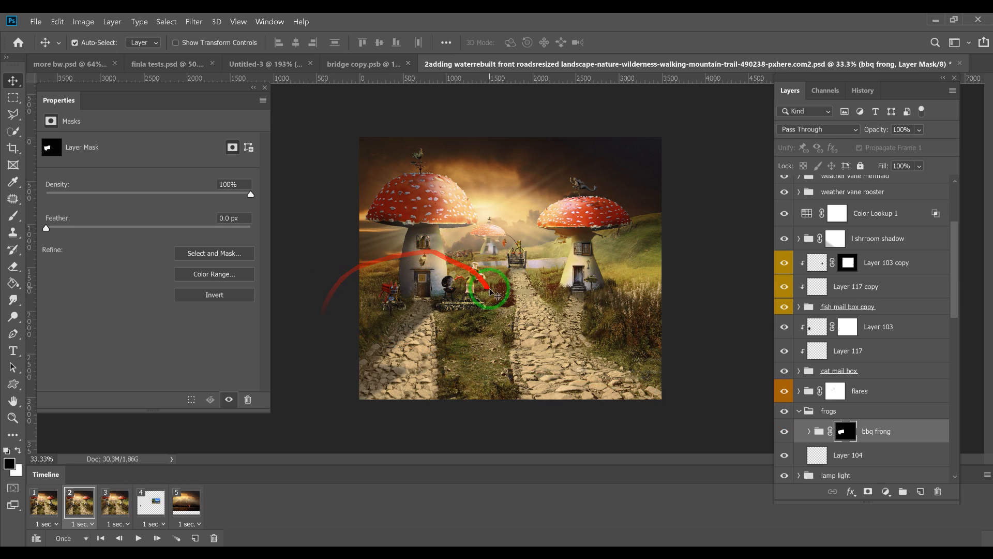
click(809, 431)
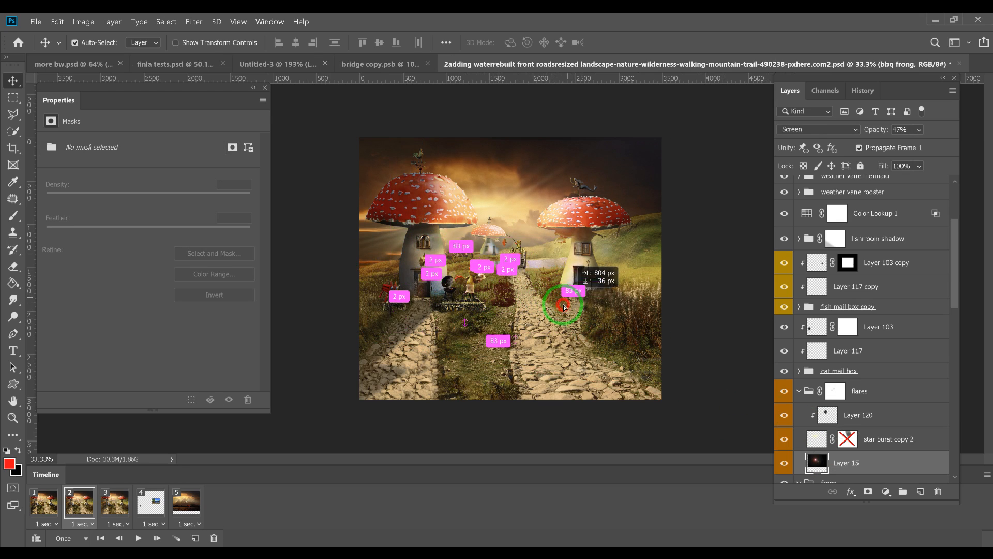
drag(560, 307, 538, 230)
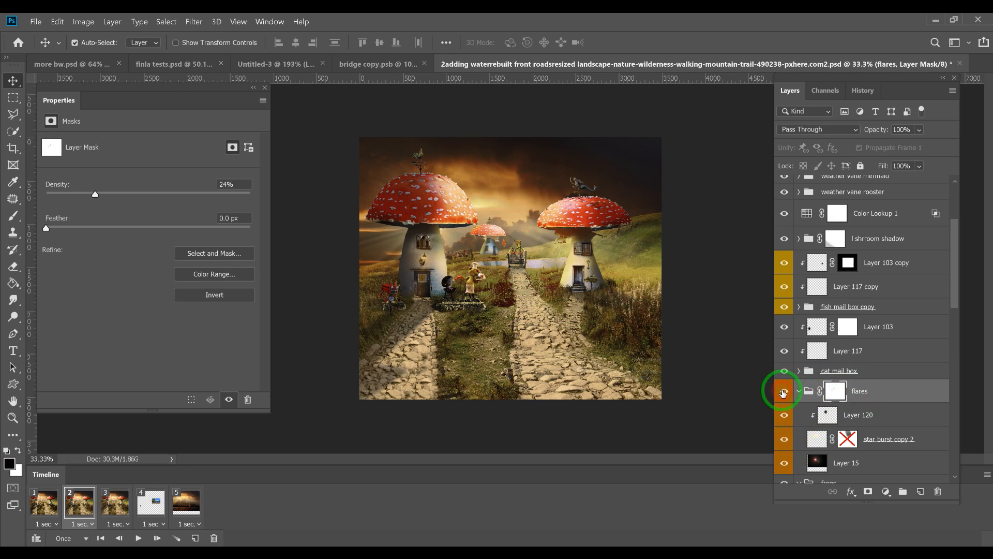
Show the flares group again and uncheck Auto-Select in the Move tool options
click(783, 392)
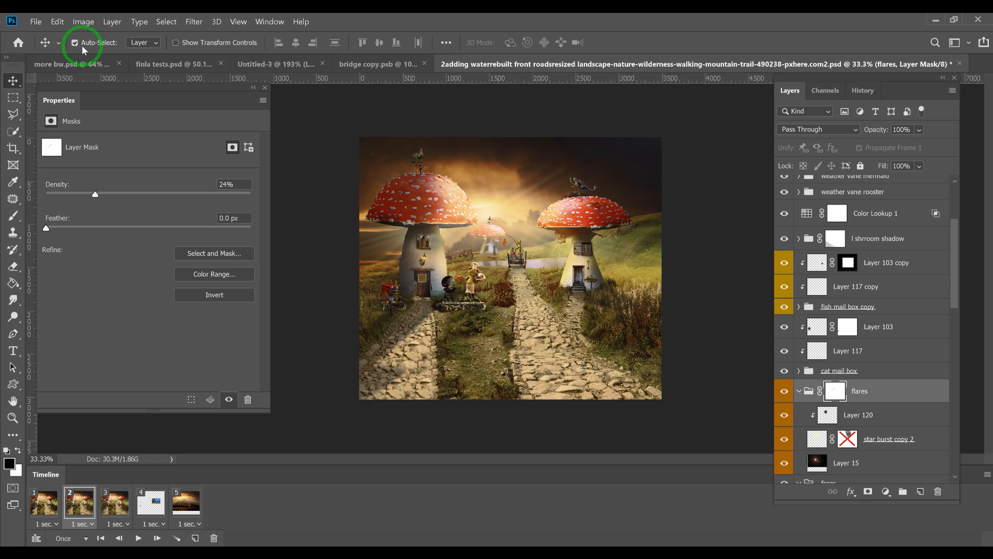
click(74, 43)
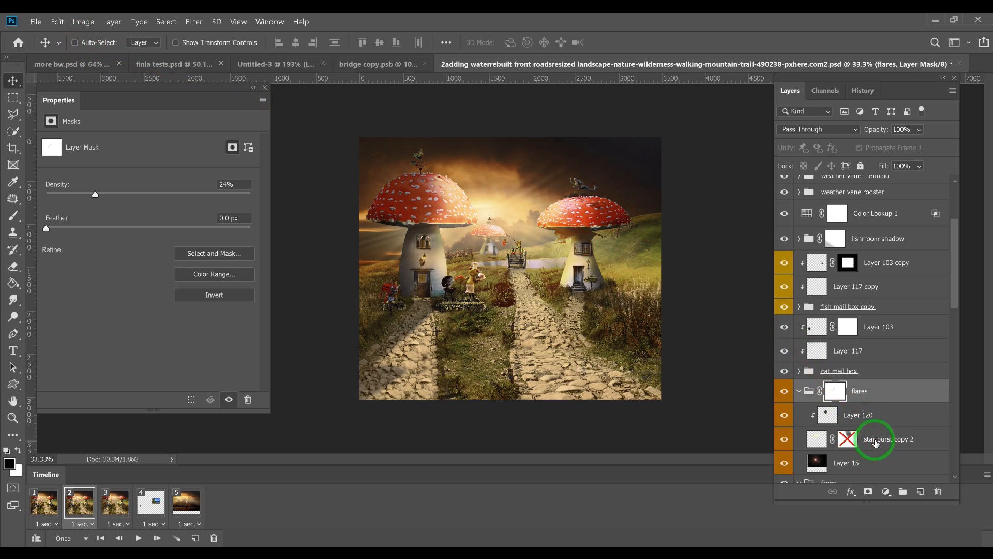
scroll(down, 3)
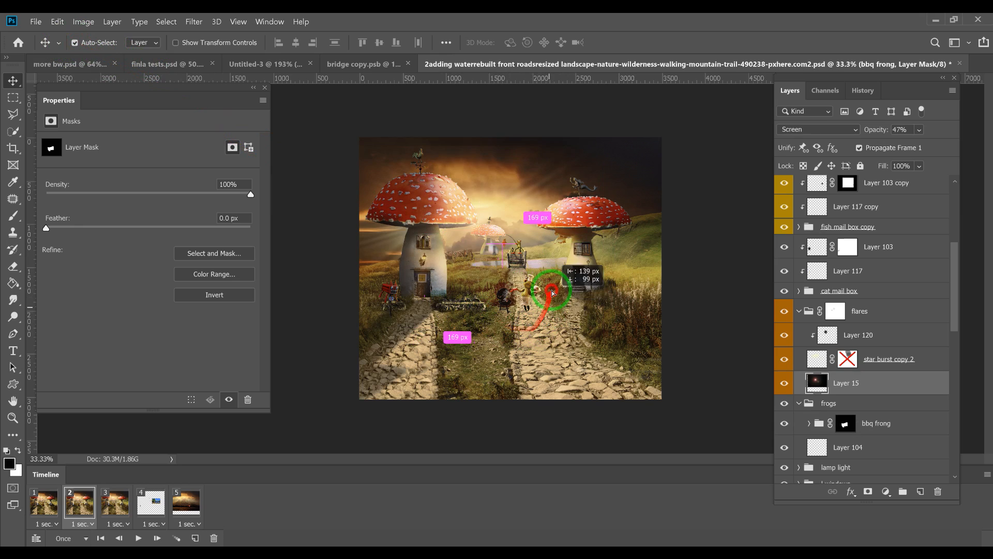
click(818, 382)
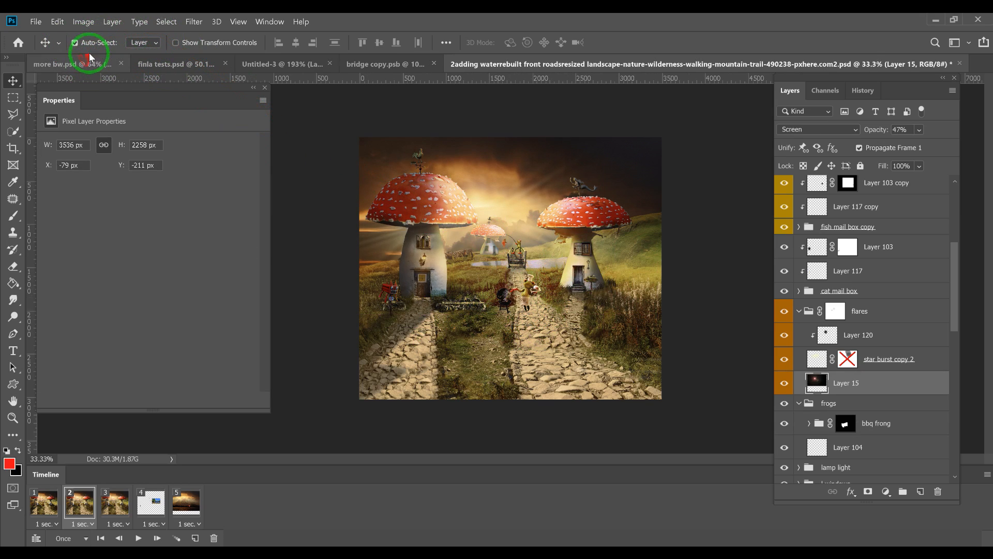